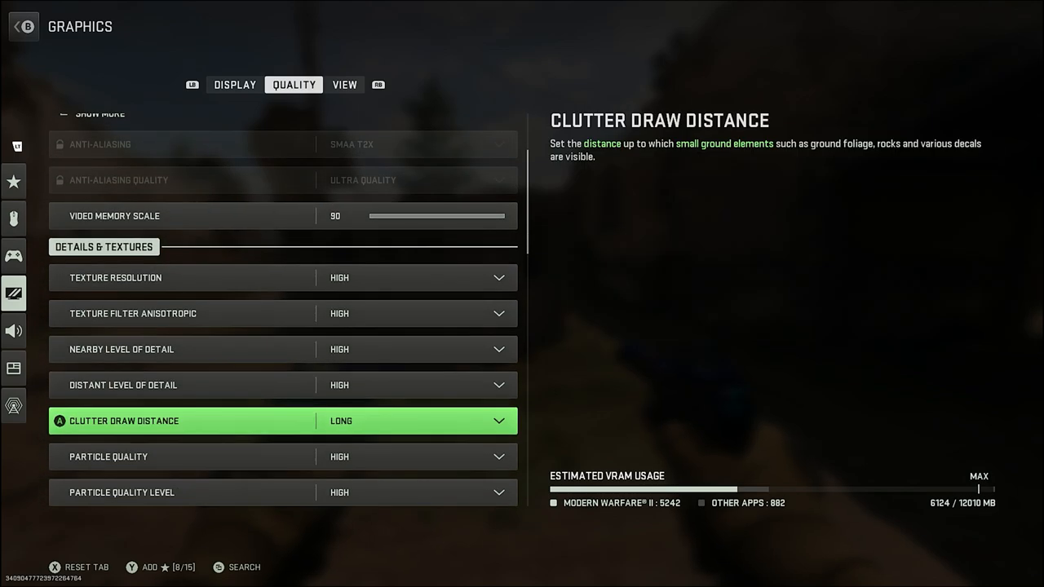
{"action": "scroll", "scroll_direction": "down", "scroll_amount": 3}
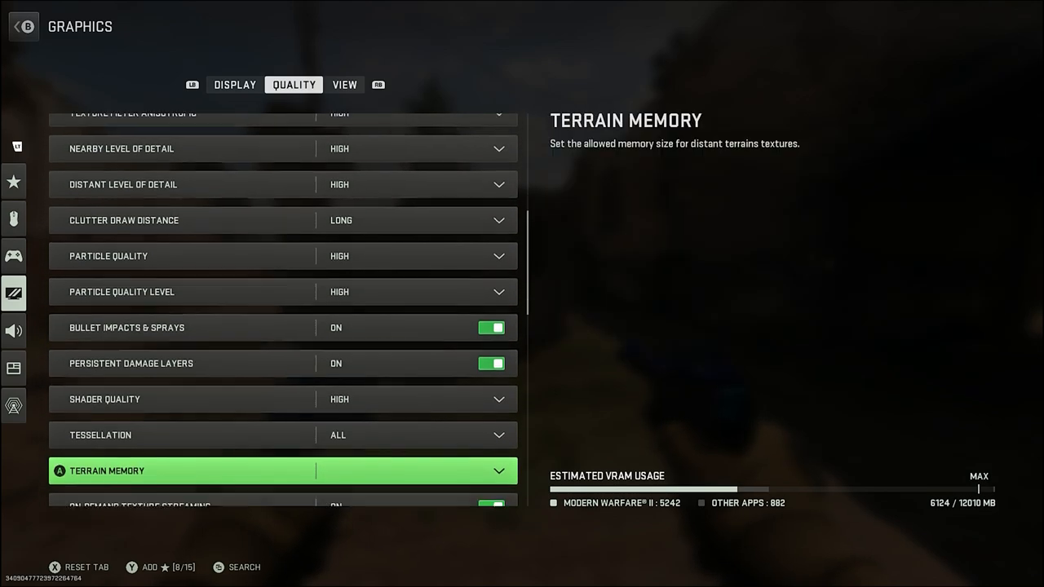
{"action": "scroll", "scroll_direction": "down", "scroll_amount": 3}
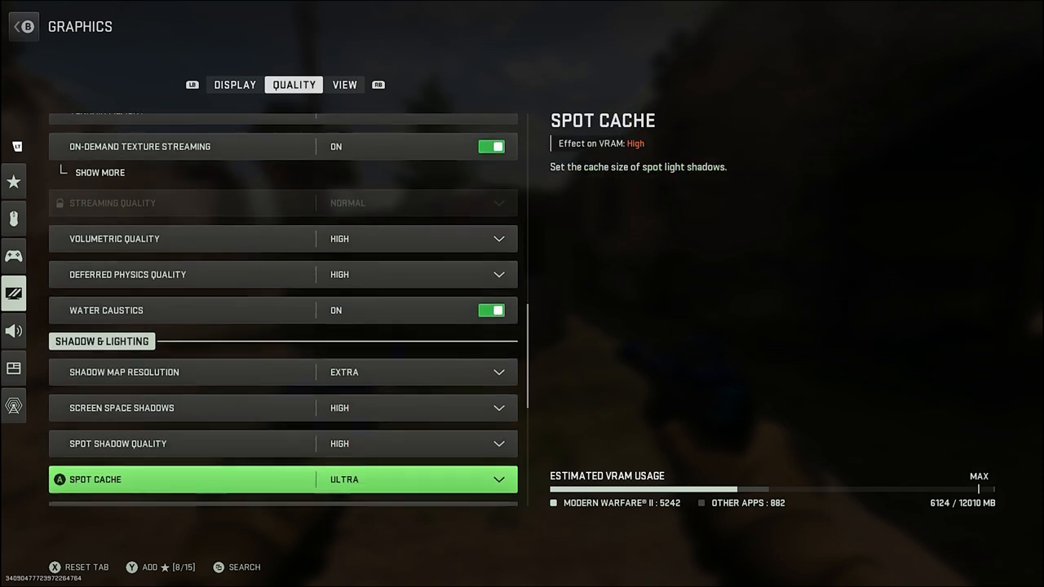
{"action": "scroll", "scroll_direction": "down", "scroll_amount": 3}
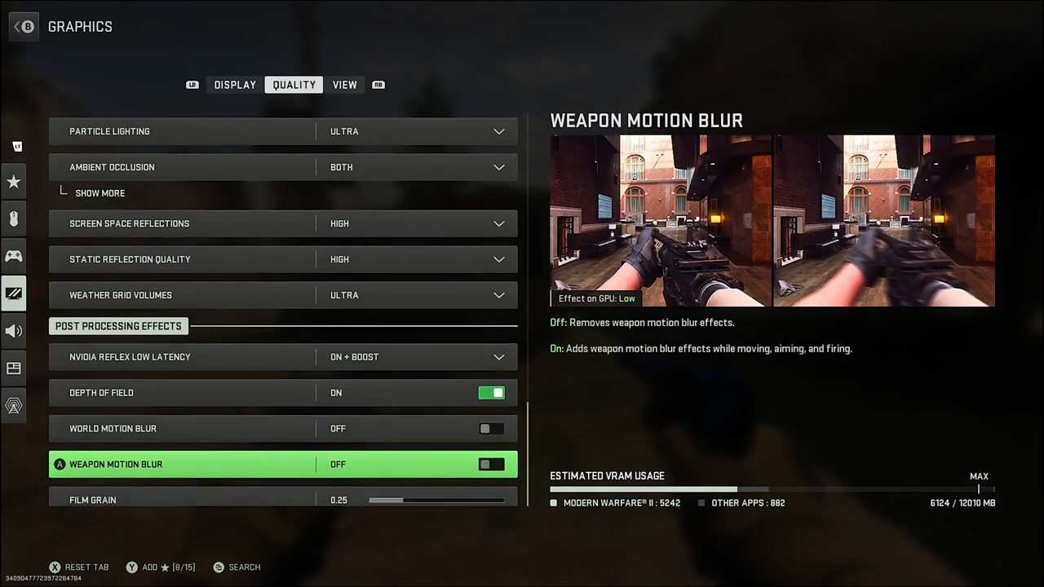